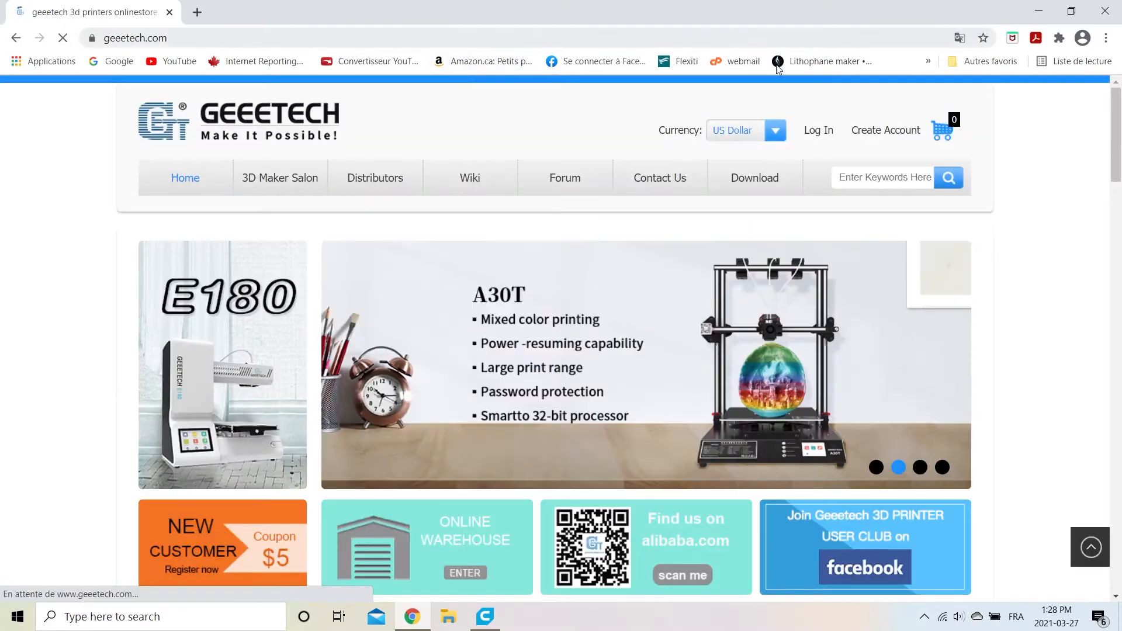
Download A20M_3DTouch_hw4.1_fw2.2 from the Geeetech A20M download page.
{"action": "left_click", "coordinate": [755, 178]}
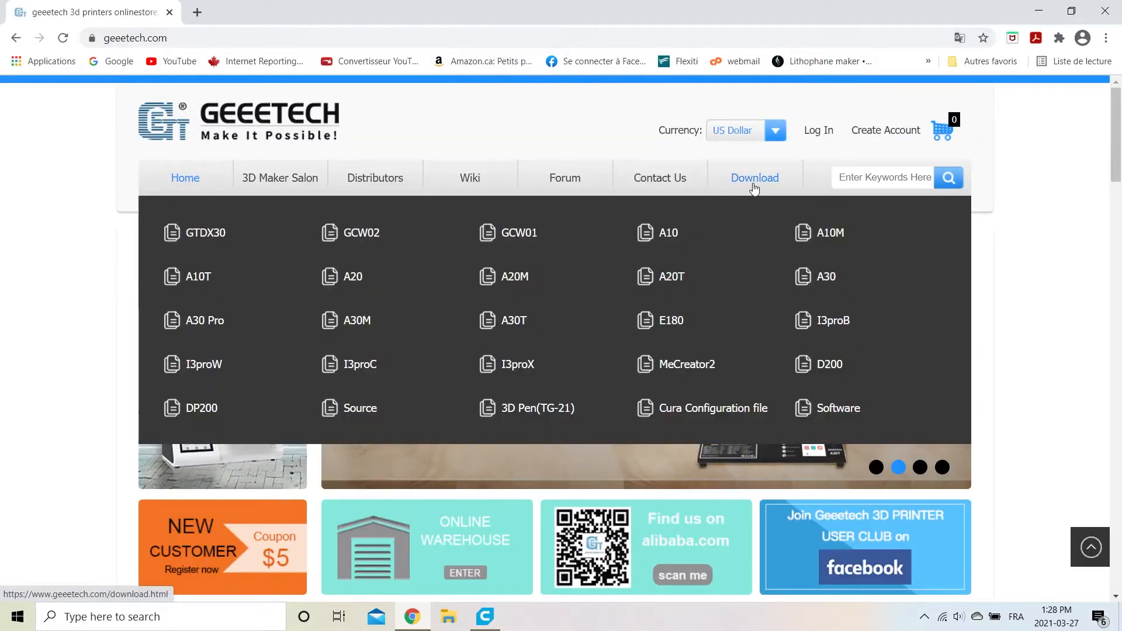
{"action": "left_click", "coordinate": [514, 276]}
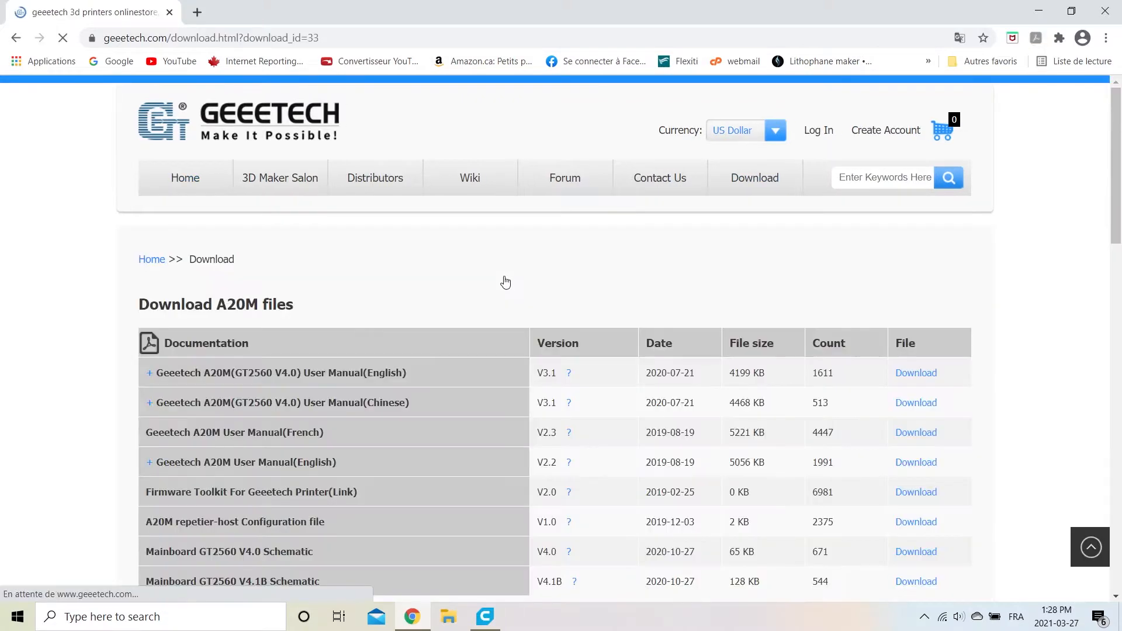
{"action": "scroll", "scroll_direction": "down", "scroll_amount": 3}
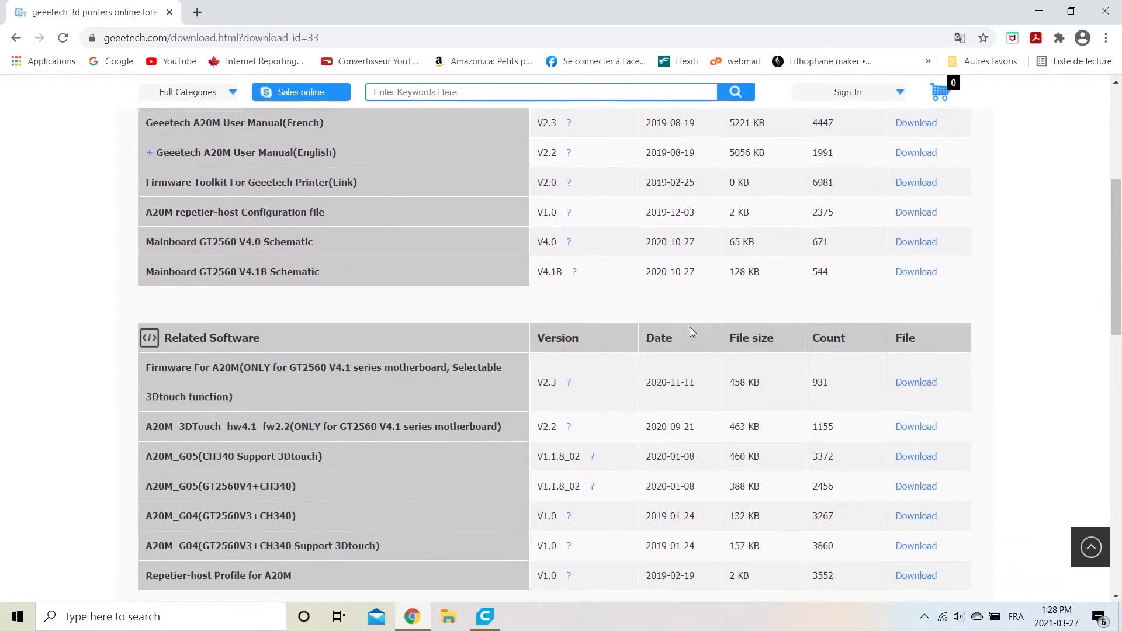
{"action": "scroll", "scroll_direction": "down", "scroll_amount": 3}
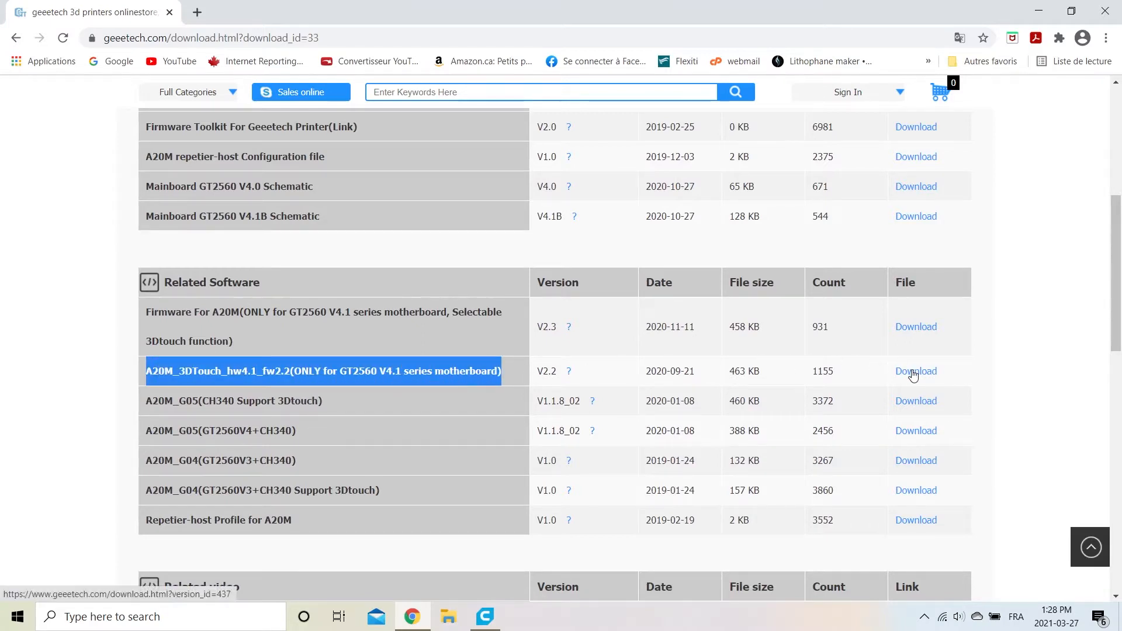
{"action": "left_click", "coordinate": [916, 371]}
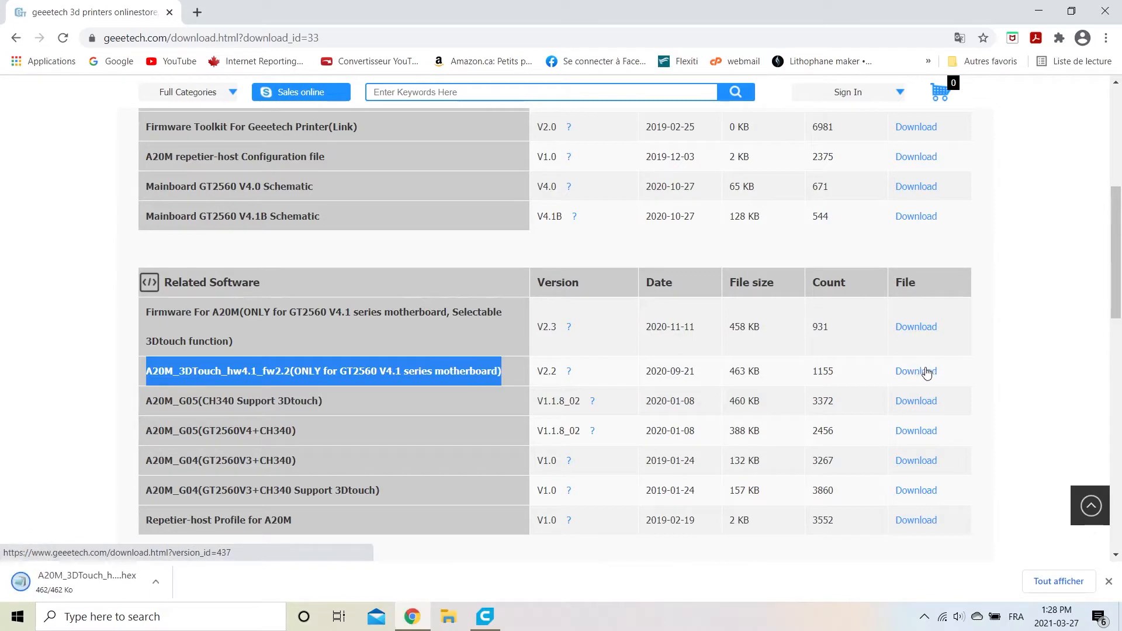
Open Update Firmware for the Geeetech A20M in Cura's printer preferences.
{"action": "left_click", "coordinate": [481, 616]}
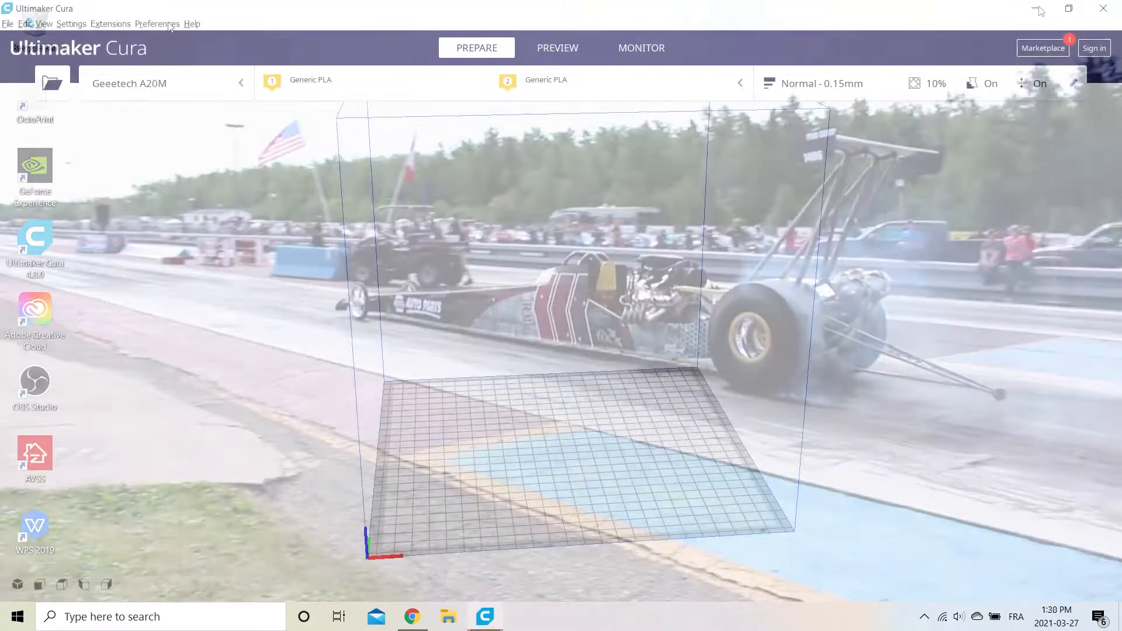
{"action": "left_click", "coordinate": [157, 24]}
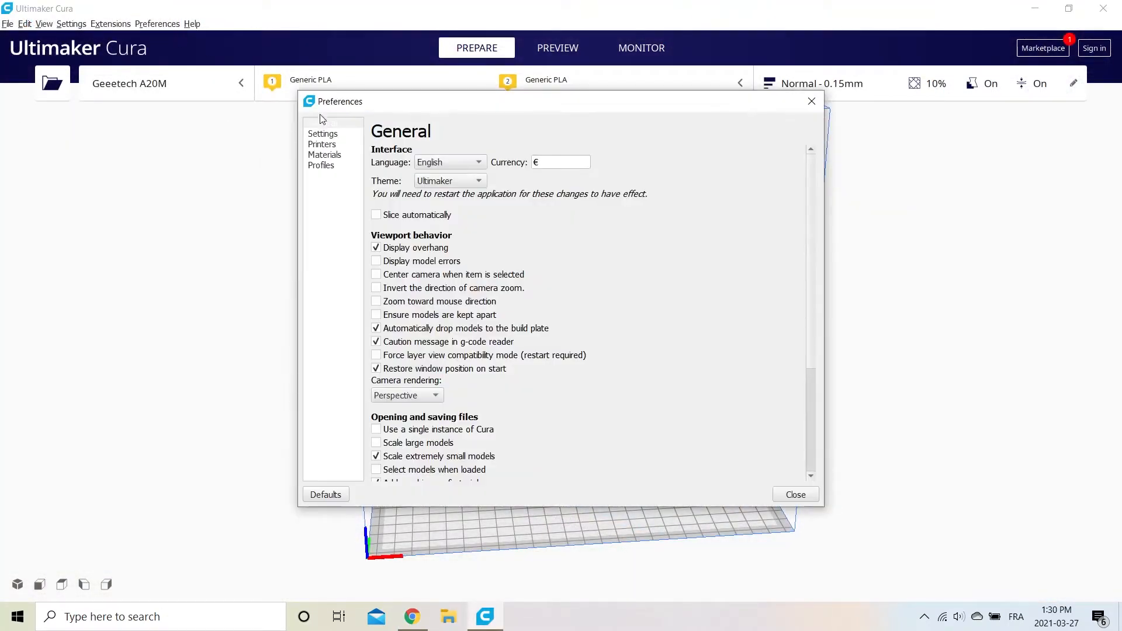
{"action": "left_click", "coordinate": [322, 144]}
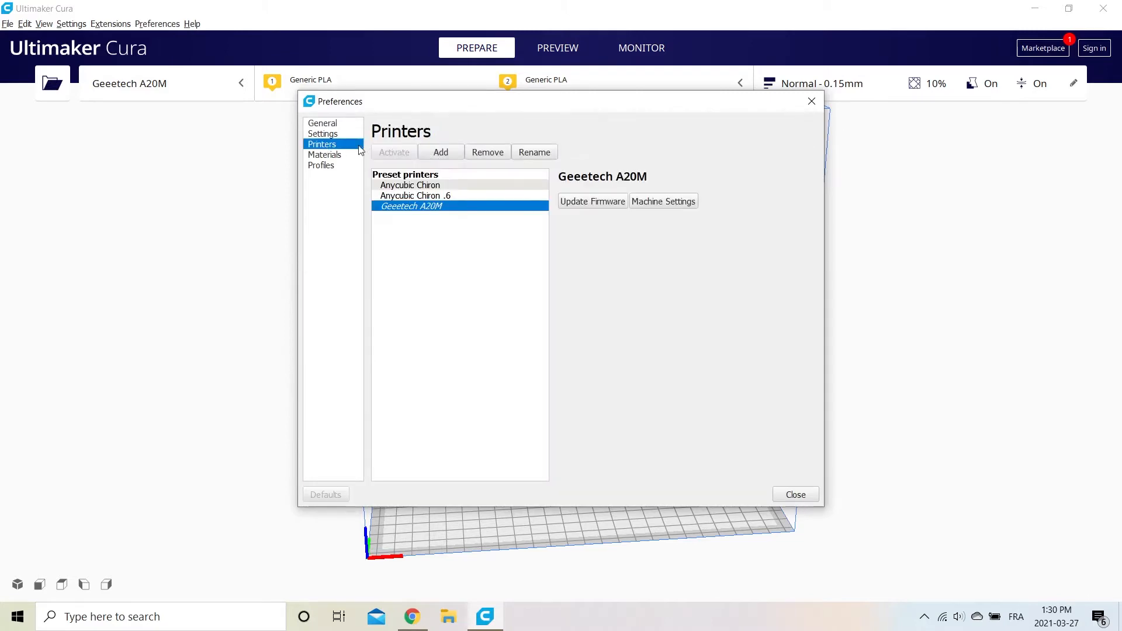
{"action": "left_click", "coordinate": [592, 201]}
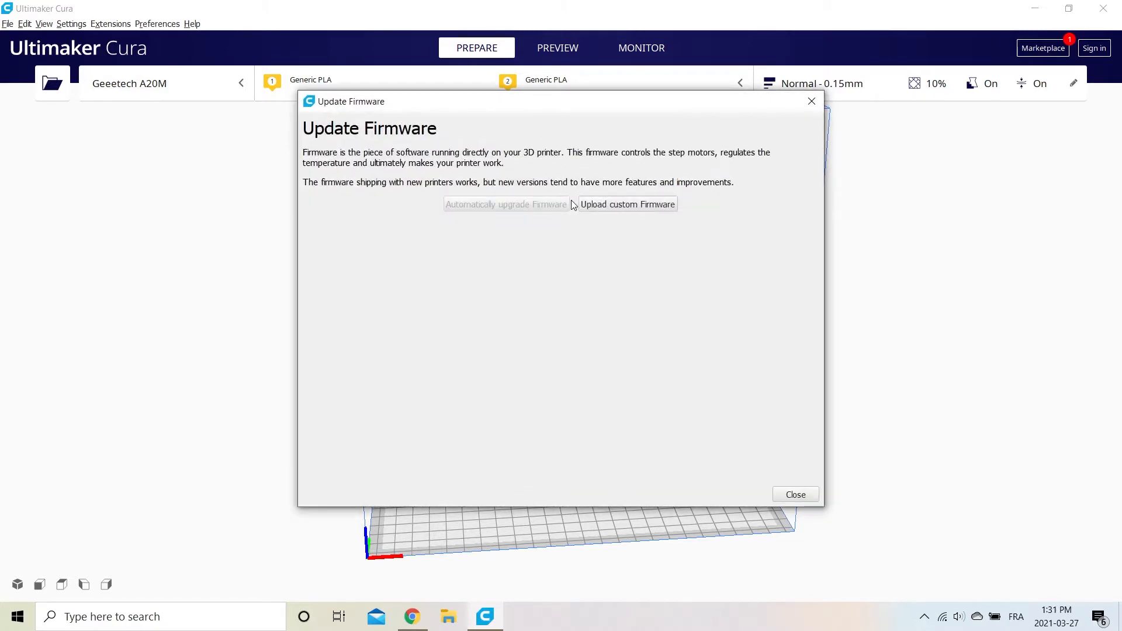
Upload the A20M 3DTouch hex from Downloads as custom firmware, then close.
{"action": "left_click", "coordinate": [627, 204]}
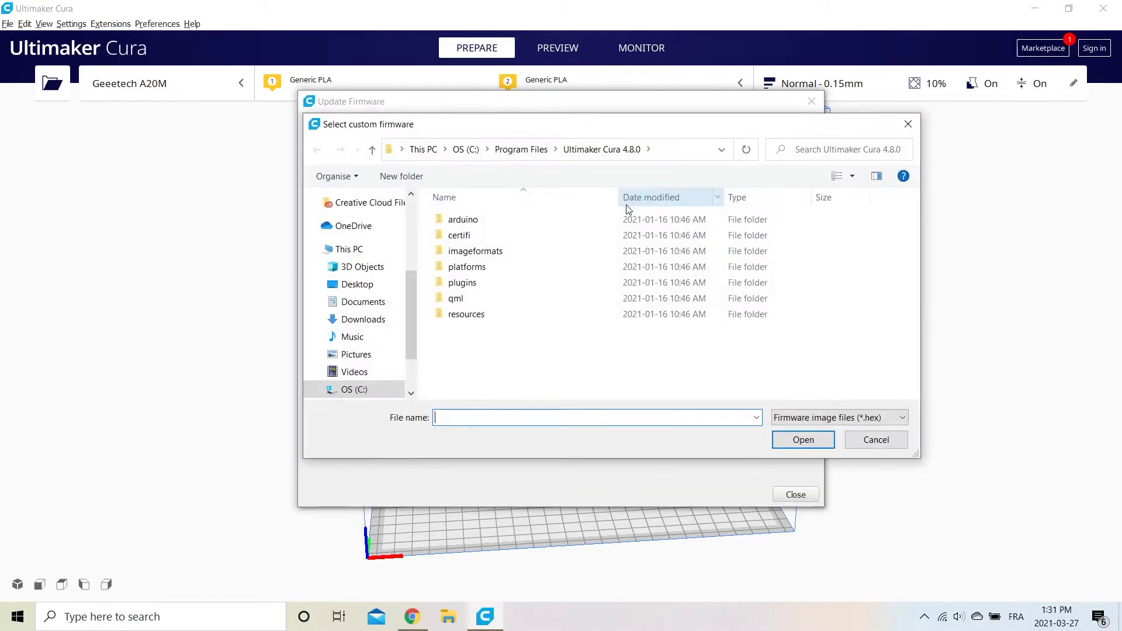
{"action": "left_click", "coordinate": [364, 319]}
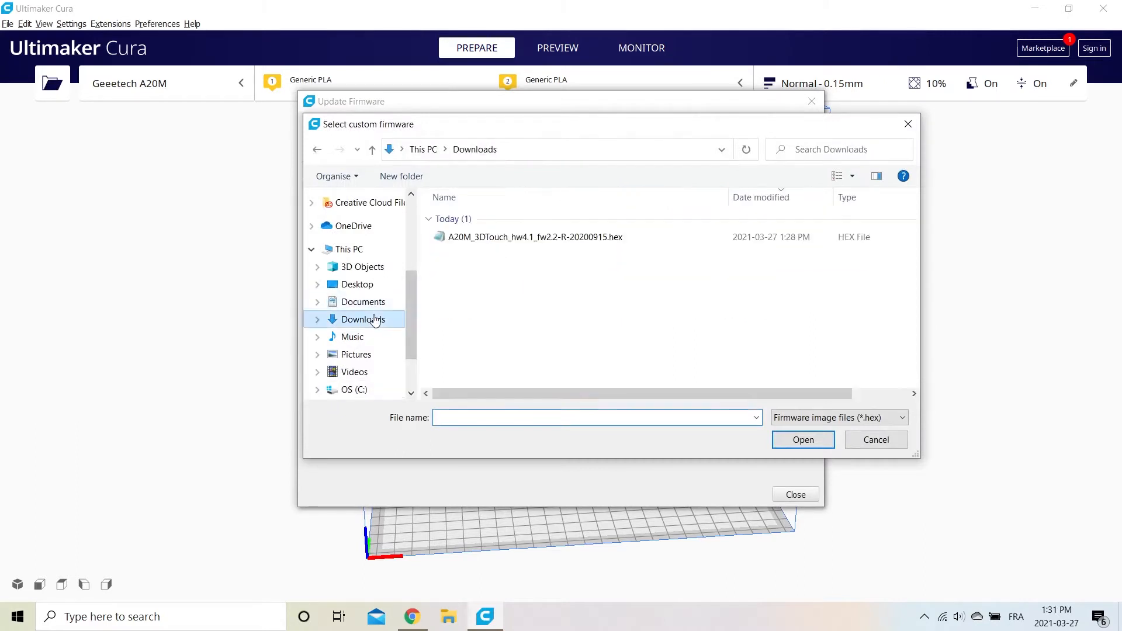
{"action": "left_click", "coordinate": [533, 237]}
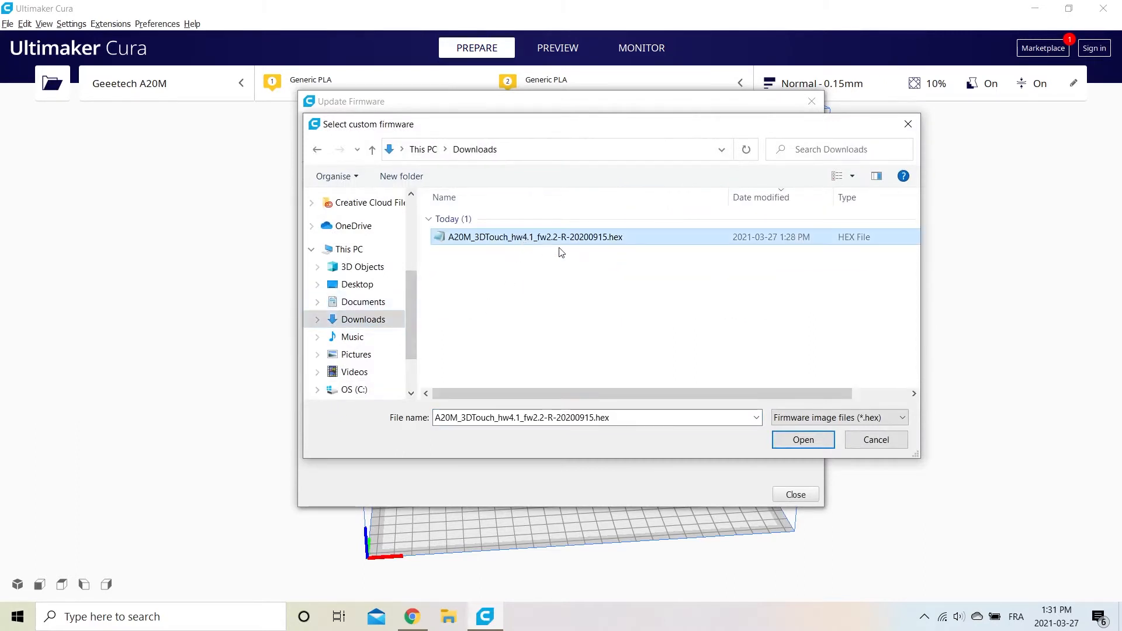
{"action": "left_click", "coordinate": [803, 439]}
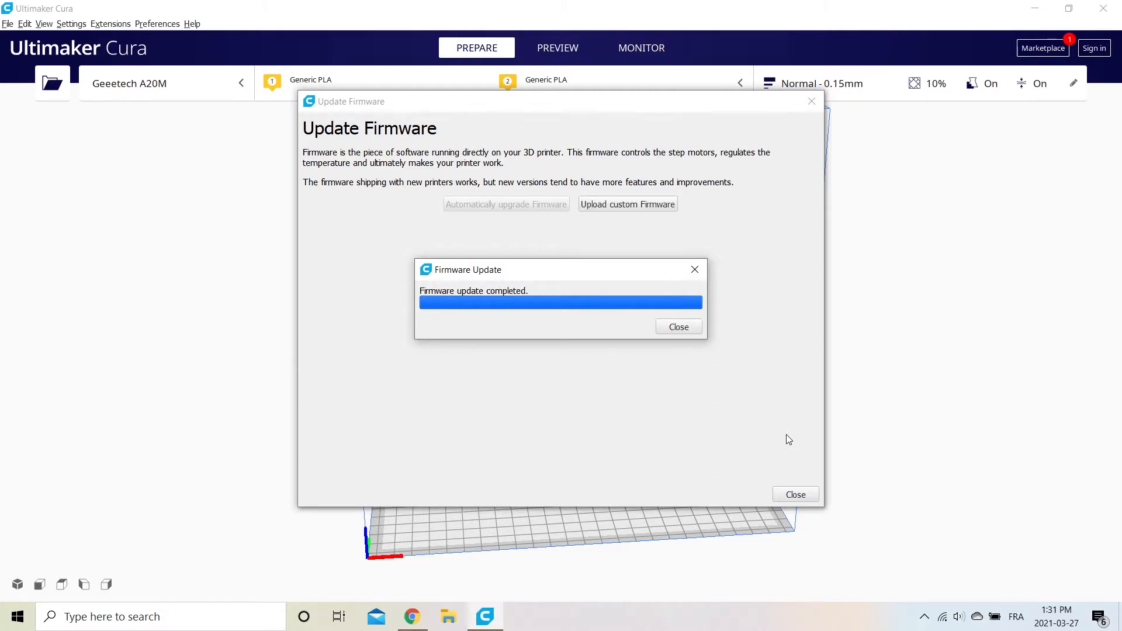
{"action": "mouse_move", "coordinate": [751, 421]}
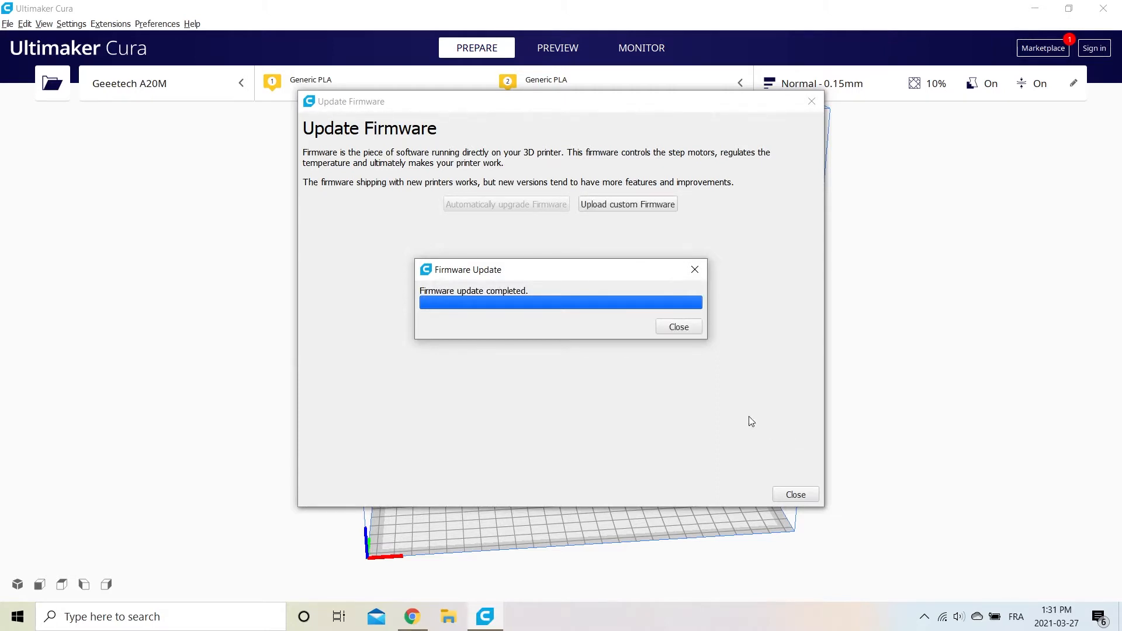
{"action": "left_click", "coordinate": [679, 326]}
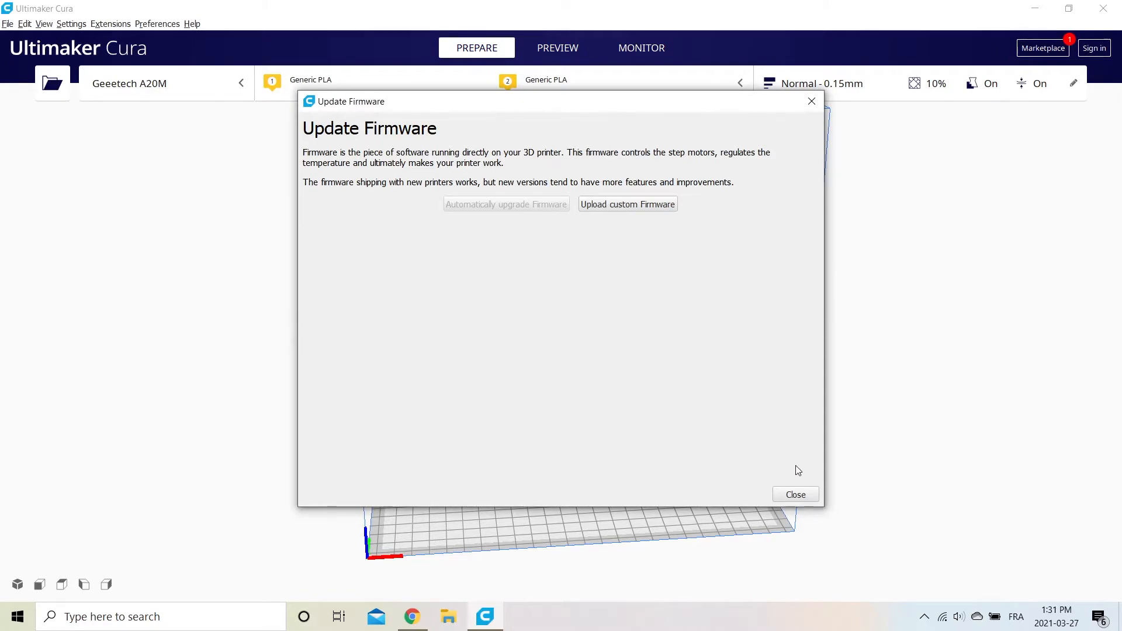
{"action": "left_click", "coordinate": [795, 494]}
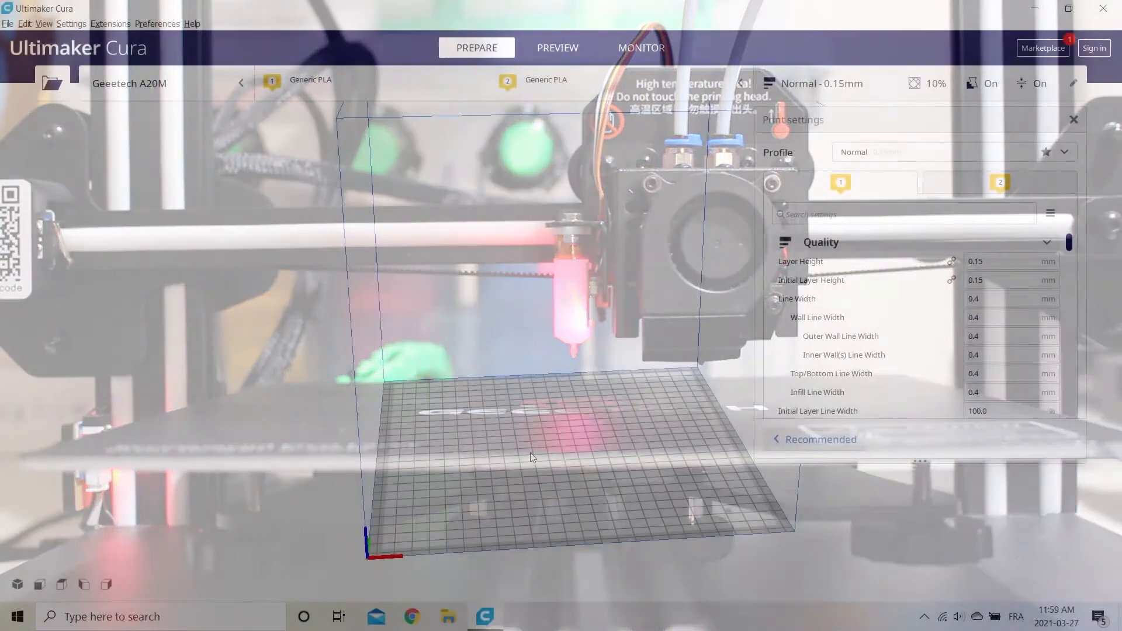
Open Machine Settings for the Geeetech A20M in Cura's printer preferences.
{"action": "left_click", "coordinate": [156, 24]}
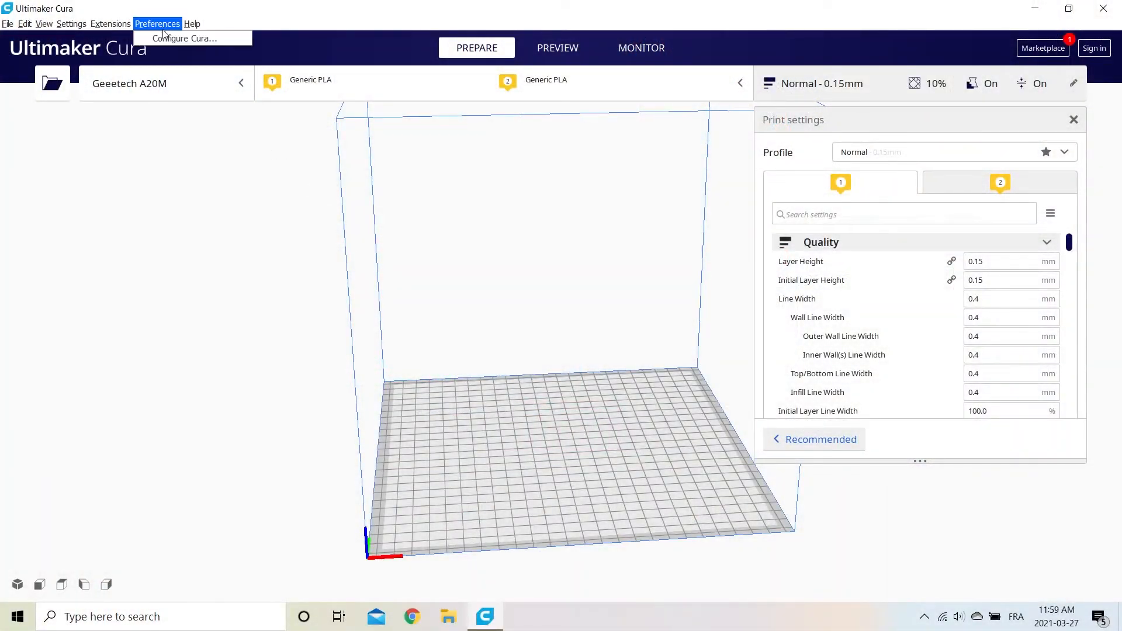
{"action": "left_click", "coordinate": [185, 38]}
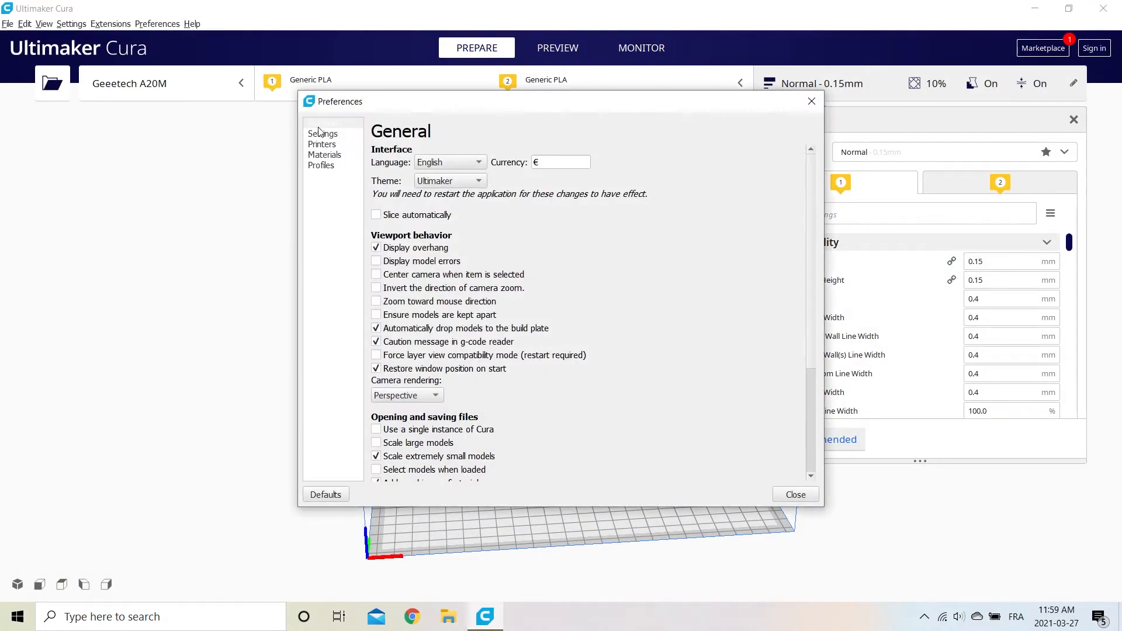
{"action": "left_click", "coordinate": [321, 144]}
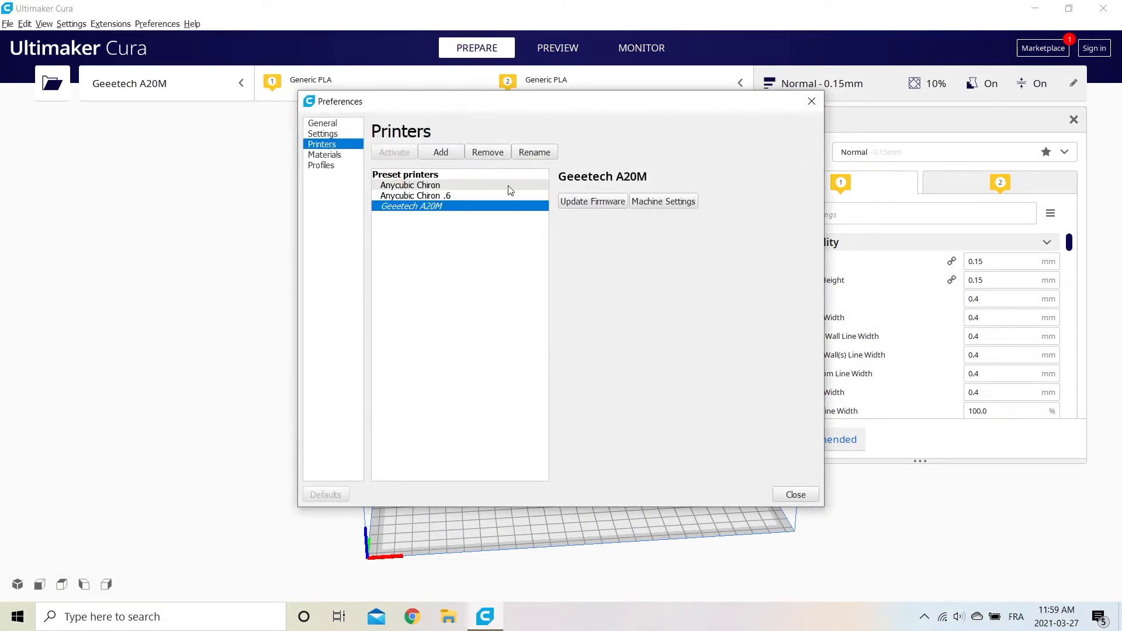
{"action": "mouse_move", "coordinate": [657, 206]}
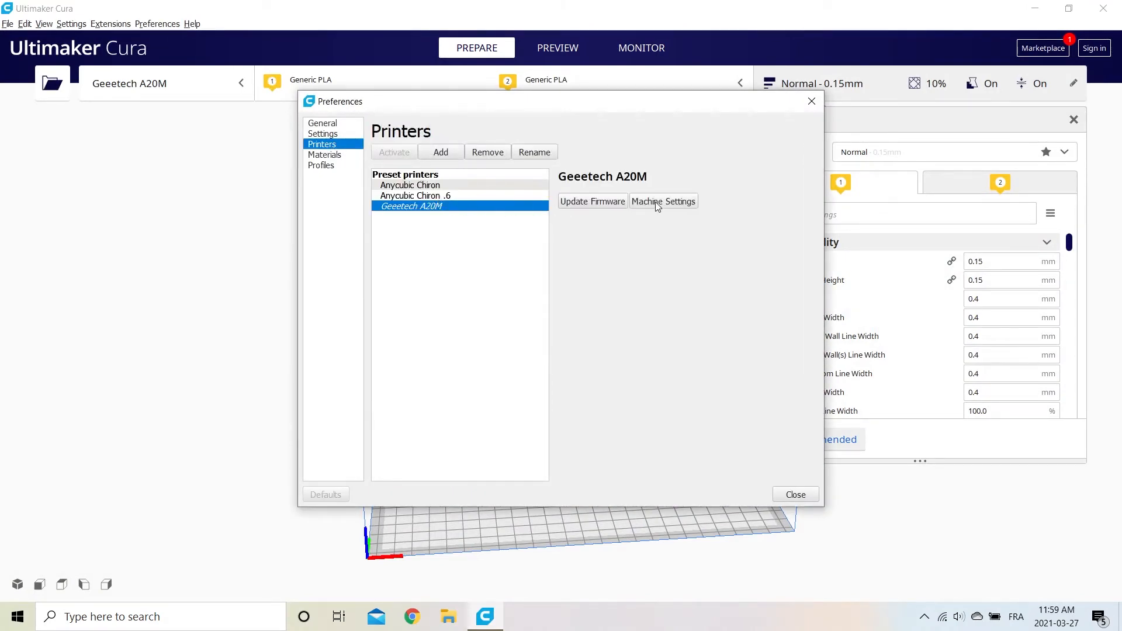
{"action": "left_click", "coordinate": [663, 201]}
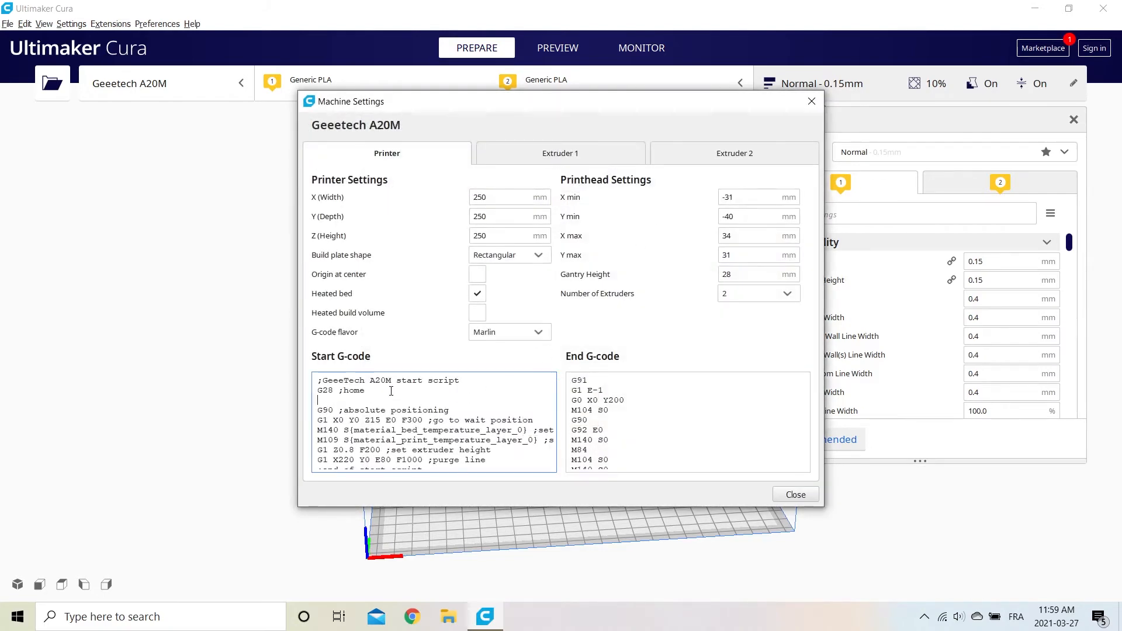
Add 'G29 ;Auto Bed Leveling (BlTouch)' under G28 in the start G-code and close.
{"action": "type", "text": "G29 ;Auto Bed Leveling (BlTouch)"}
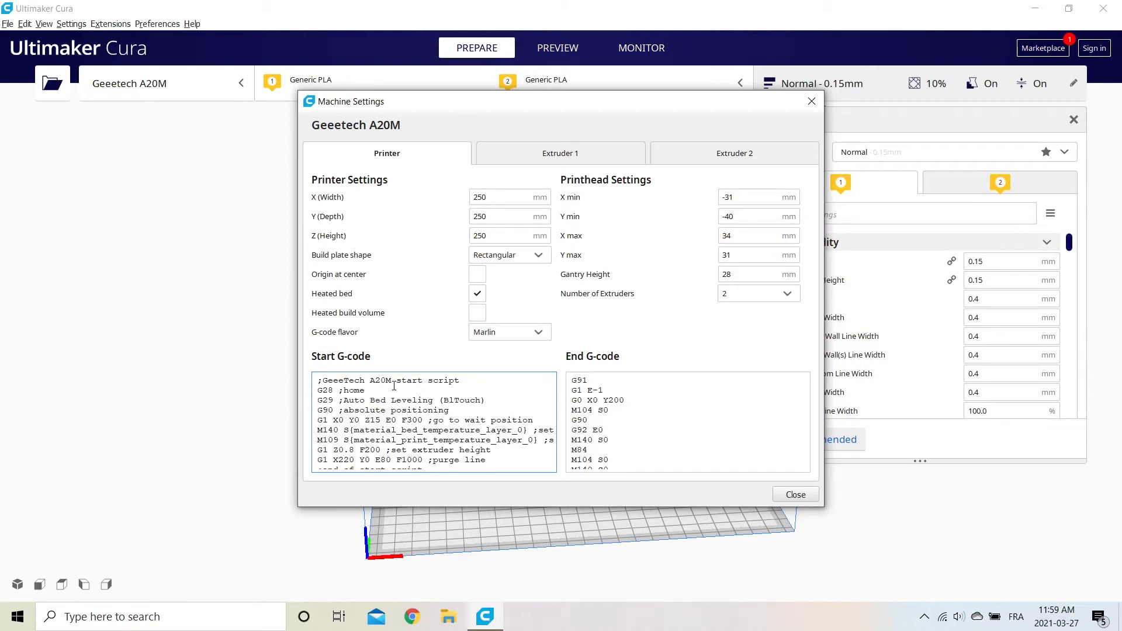
{"action": "double_click", "coordinate": [401, 400]}
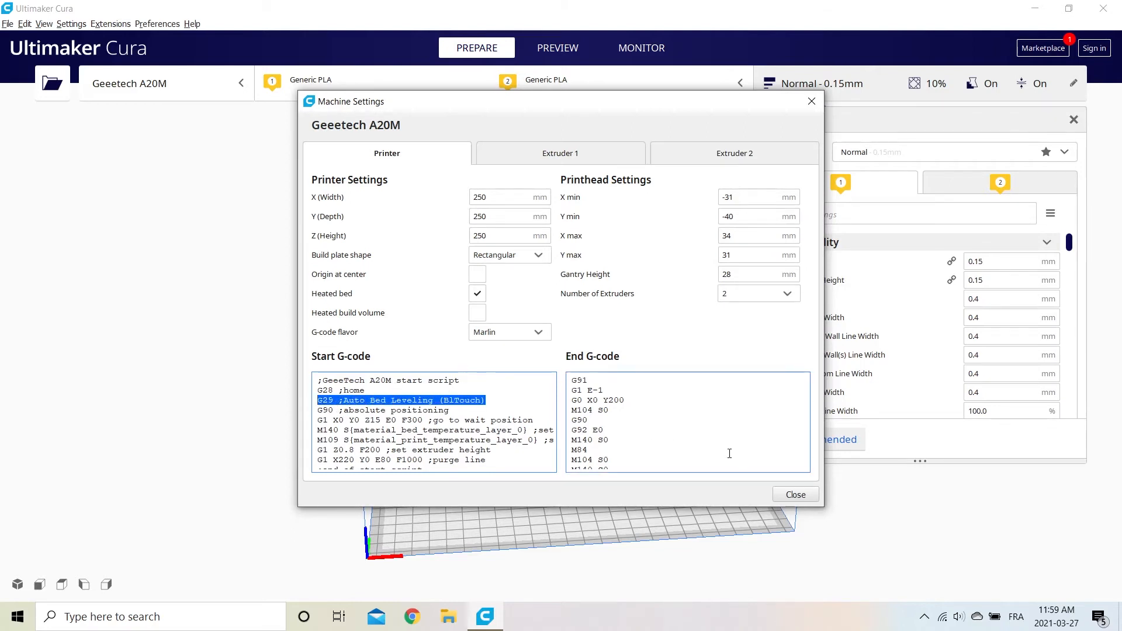
{"action": "left_click", "coordinate": [795, 495]}
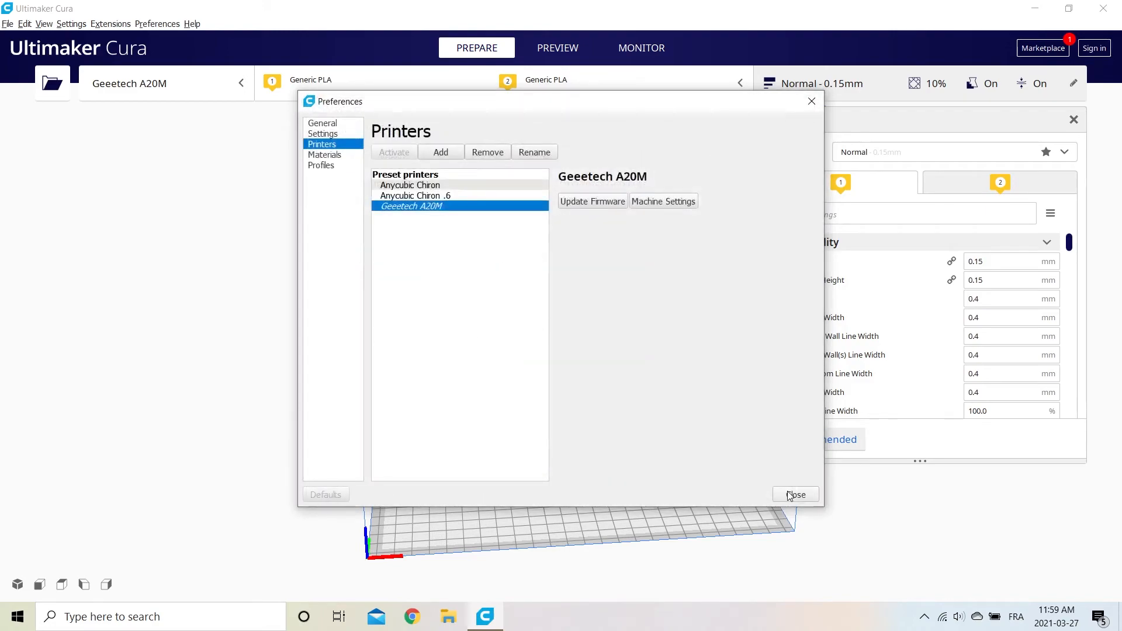
{"action": "left_click", "coordinate": [796, 495]}
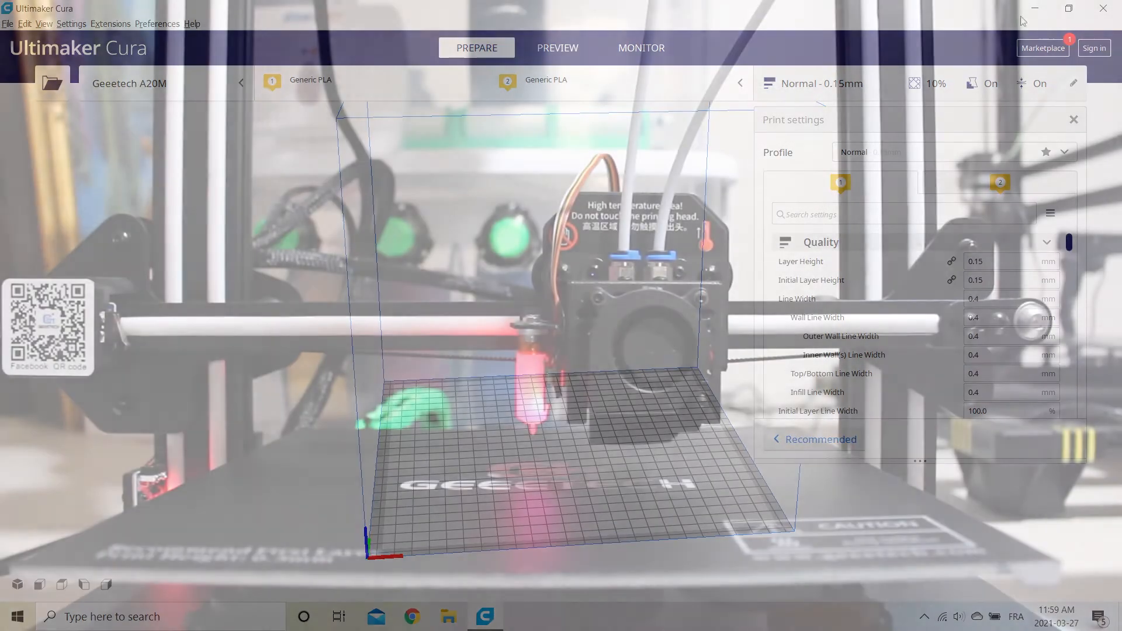